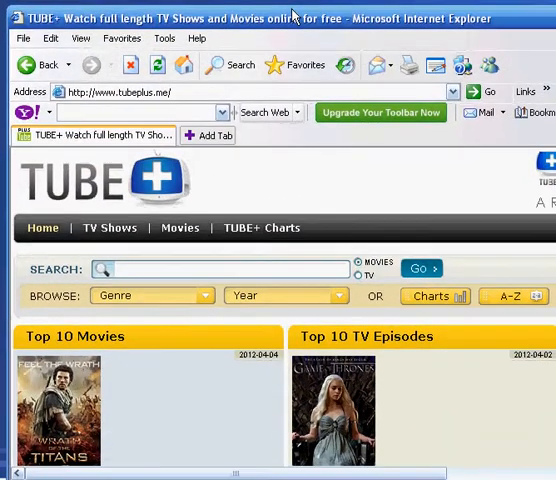
mouse_move(290, 42)
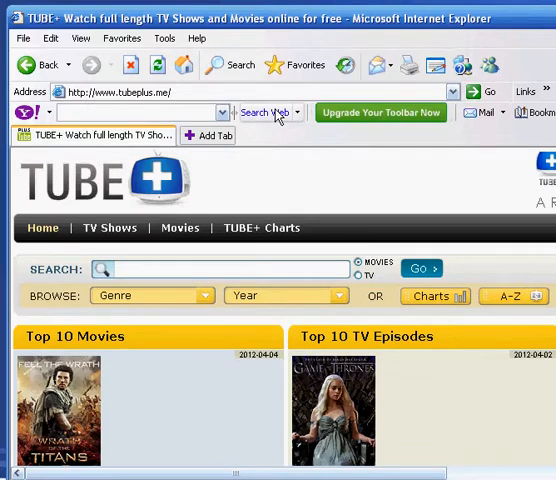
Scroll down the movie2k.to home page to see its latest updates
scroll(down, 3)
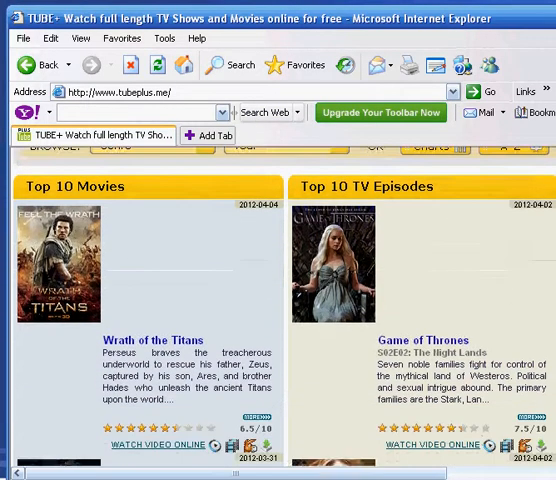
scroll(down, 3)
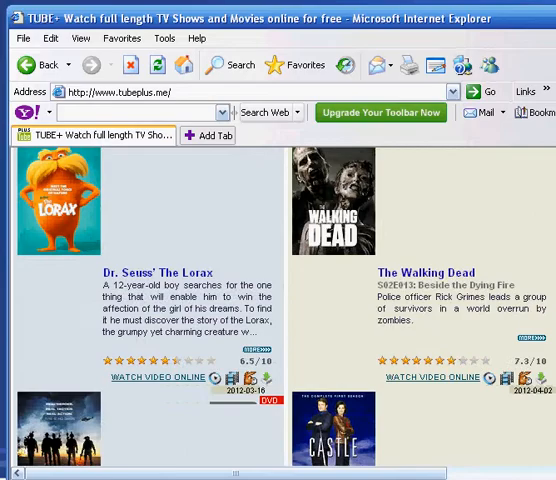
scroll(down, 3)
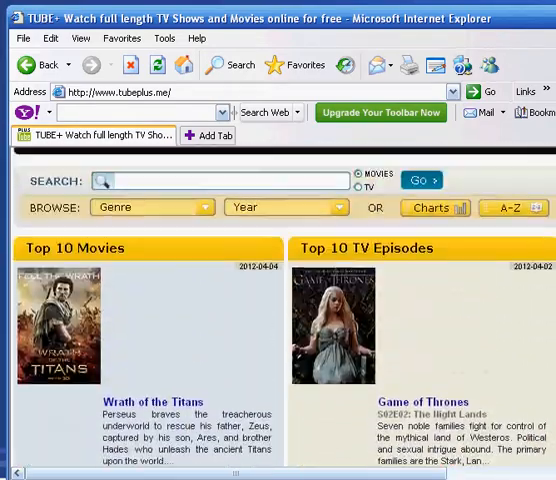
scroll(down, 3)
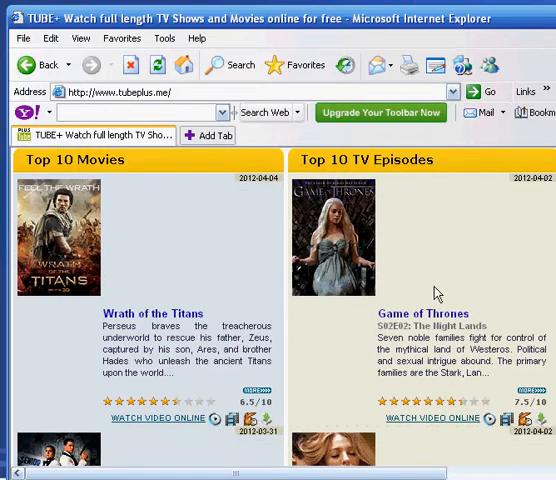
mouse_move(445, 217)
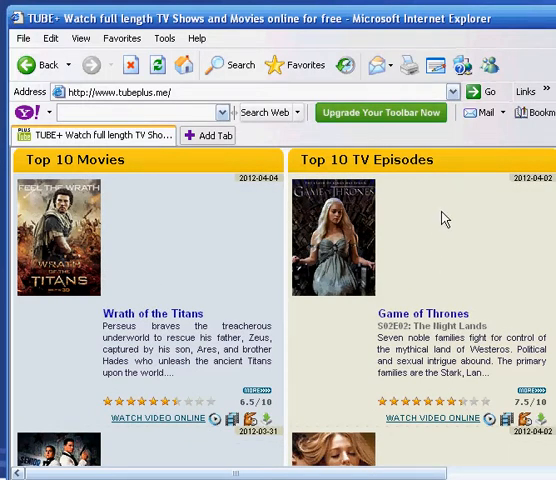
mouse_move(453, 205)
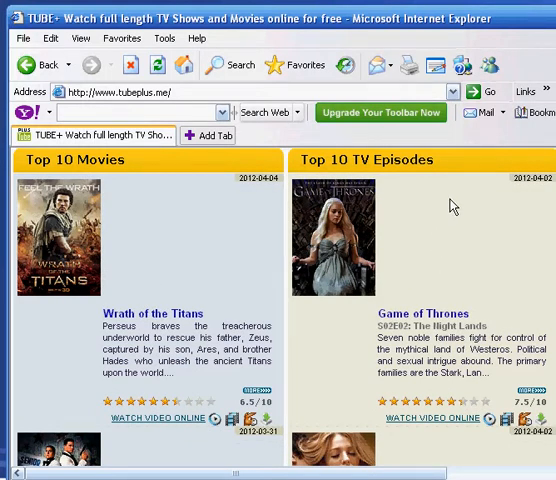
mouse_move(456, 188)
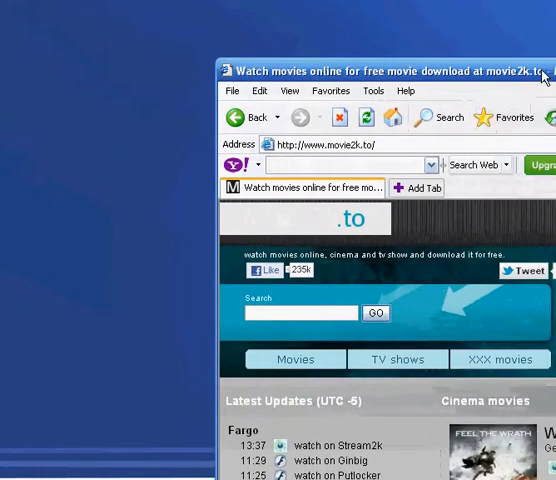
Maximize the Movie2K window and scroll through the cinema movie listings
double_click(385, 71)
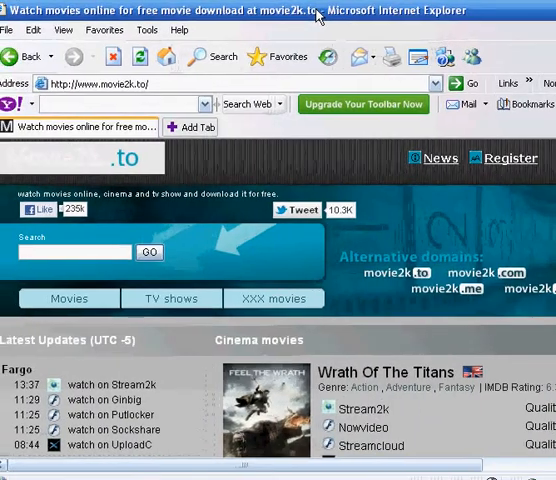
scroll(down, 3)
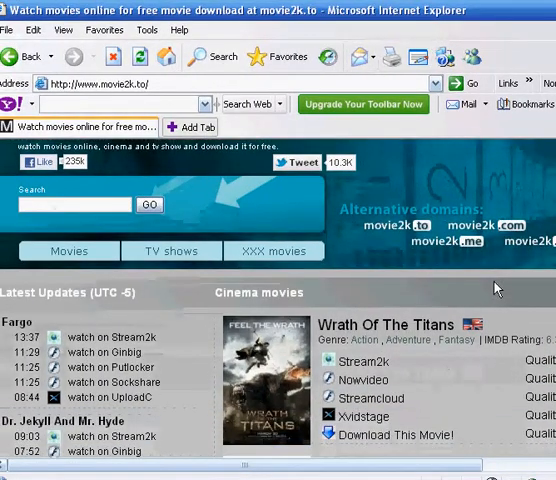
scroll(down, 3)
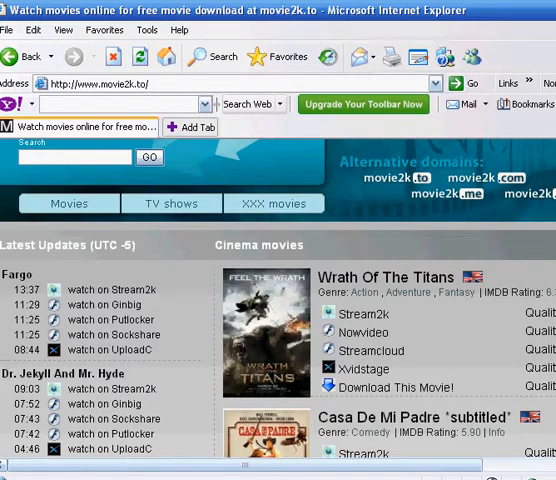
mouse_move(452, 316)
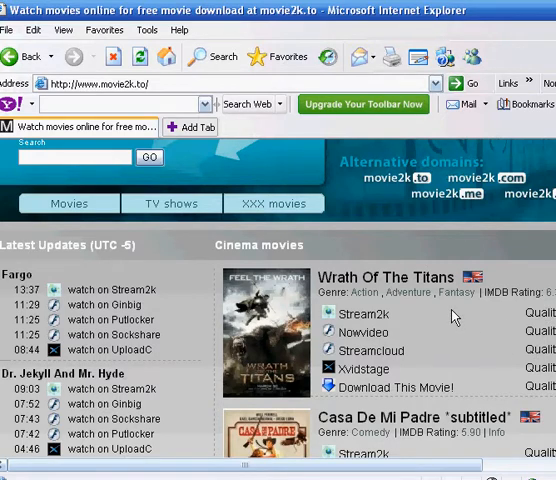
scroll(down, 3)
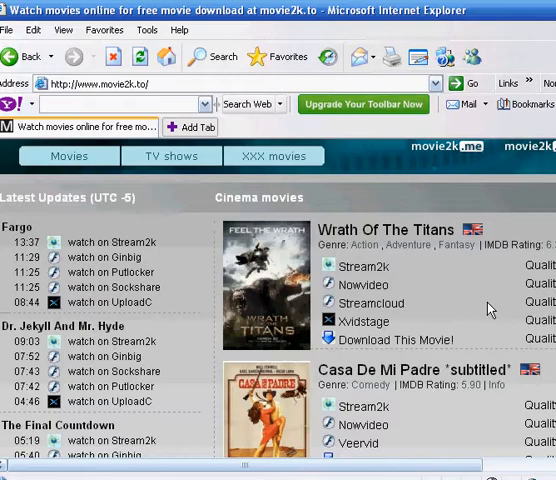
mouse_move(470, 288)
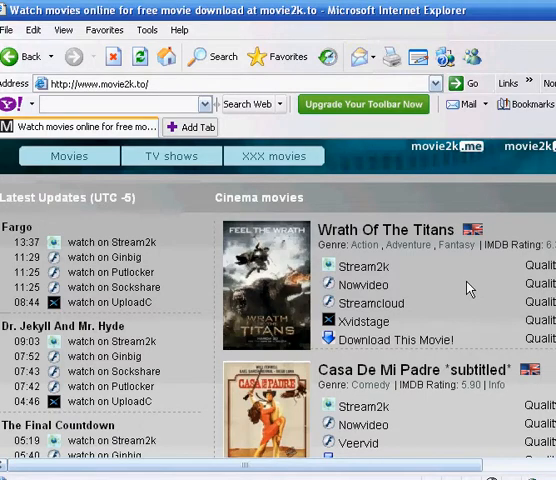
scroll(down, 3)
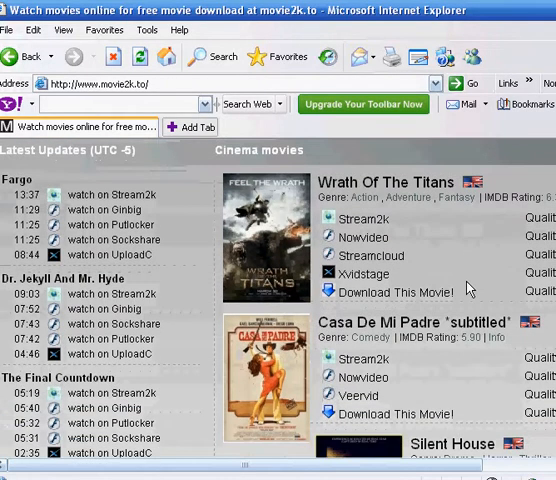
scroll(down, 3)
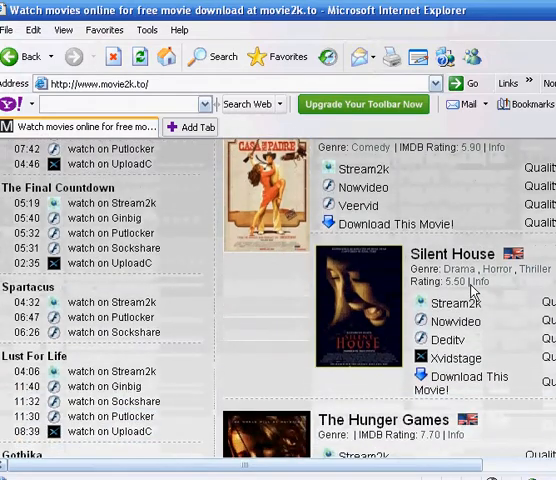
scroll(down, 3)
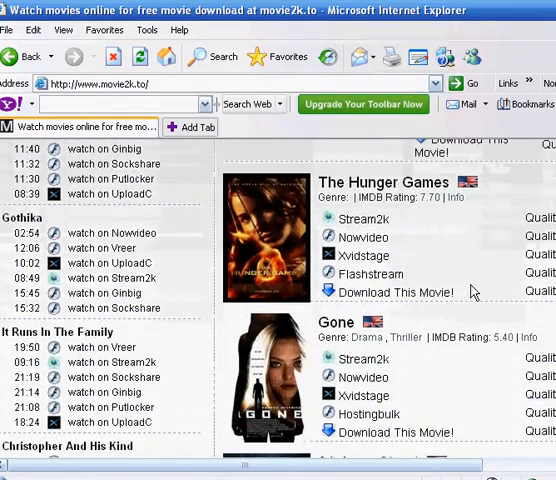
scroll(down, 3)
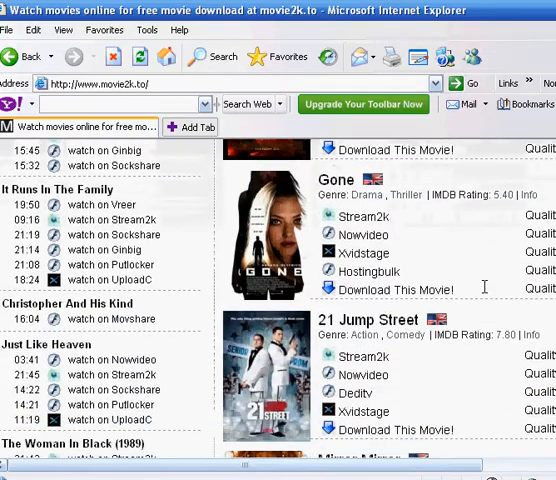
scroll(down, 3)
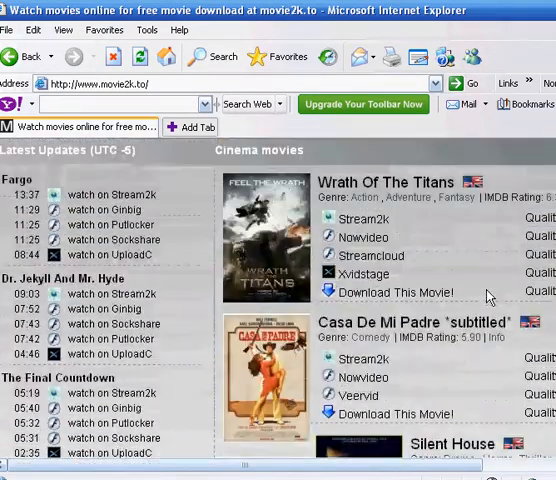
scroll(up, 3)
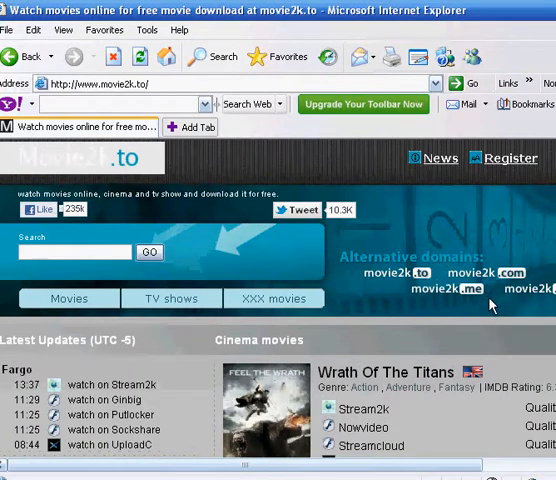
mouse_move(470, 228)
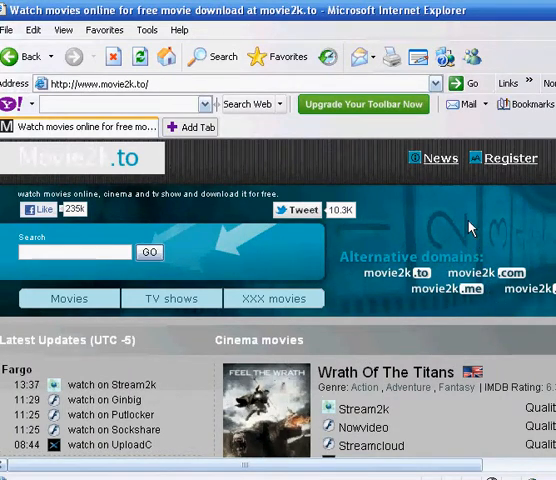
mouse_move(474, 186)
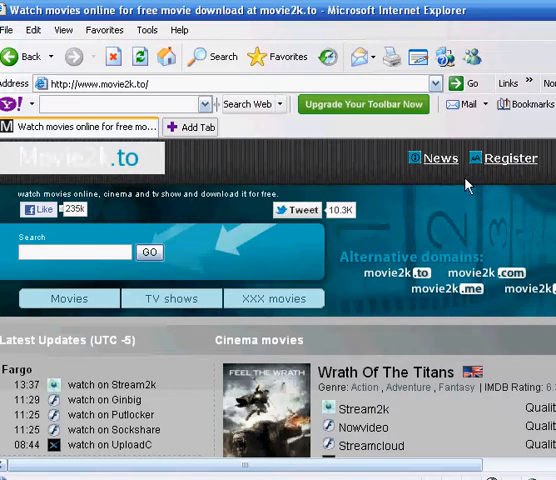
mouse_move(467, 182)
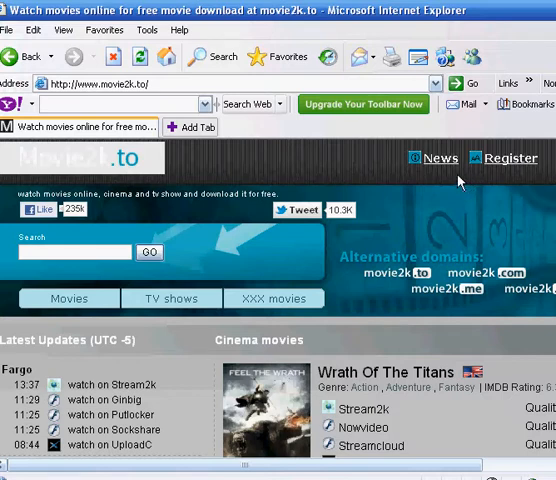
scroll(down, 3)
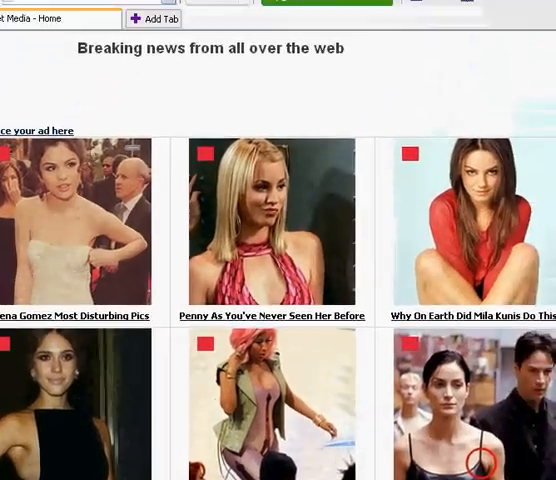
Scroll down and back up through the celebrity news picture grid on the pop-up ad
scroll(down, 3)
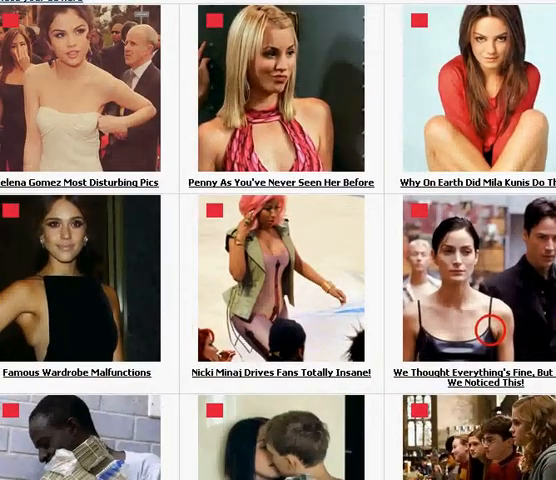
scroll(up, 3)
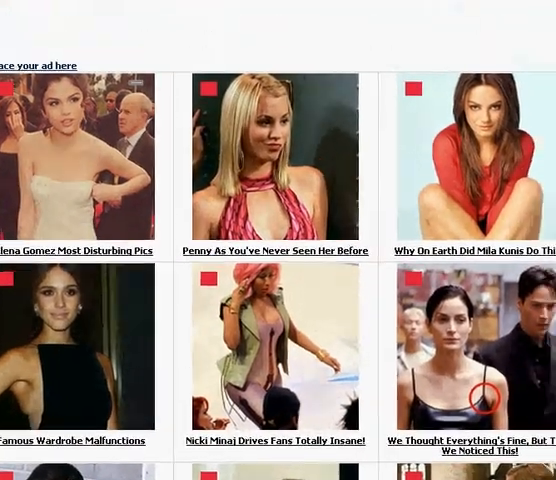
scroll(up, 3)
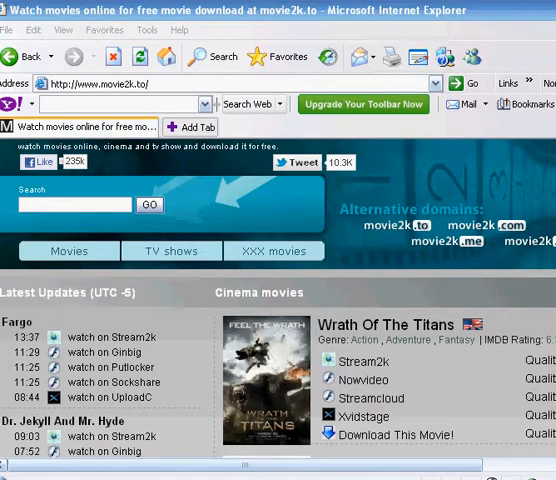
Scroll down the movie2k.to home page after leaving the pop-up ad
scroll(down, 3)
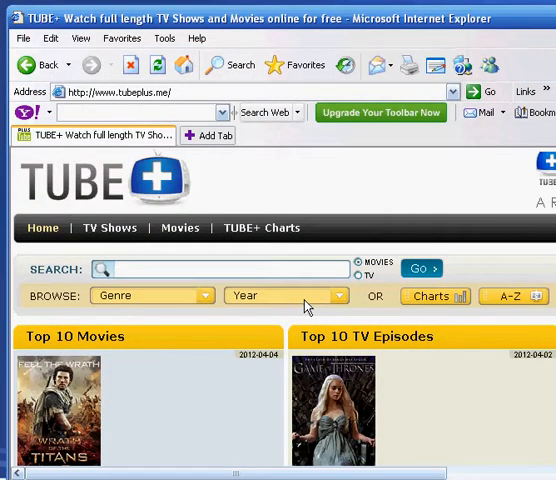
Scroll down TubePlus past the Top 10 Movies and TV Episodes to Last Aired TV Shows
scroll(down, 3)
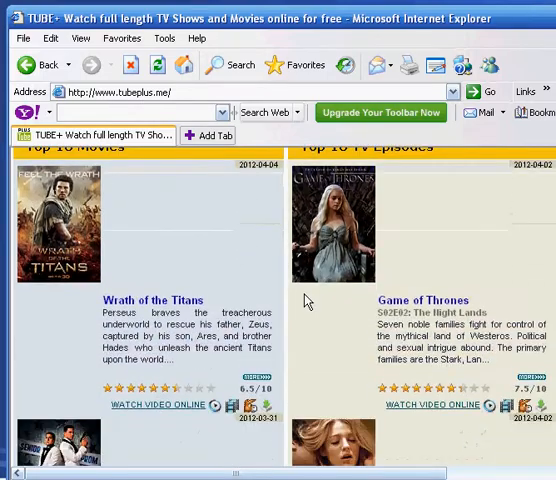
scroll(down, 3)
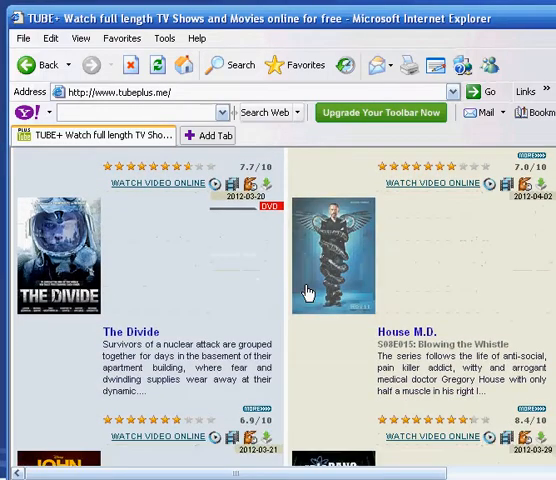
scroll(down, 3)
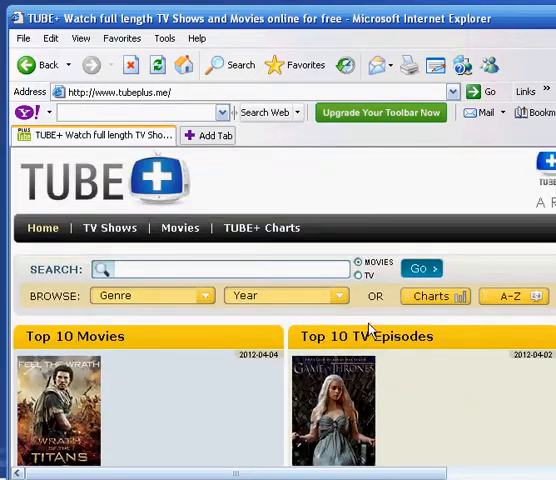
mouse_move(337, 352)
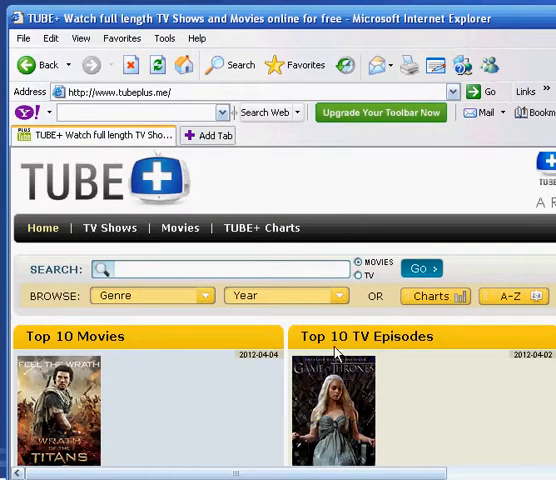
scroll(down, 3)
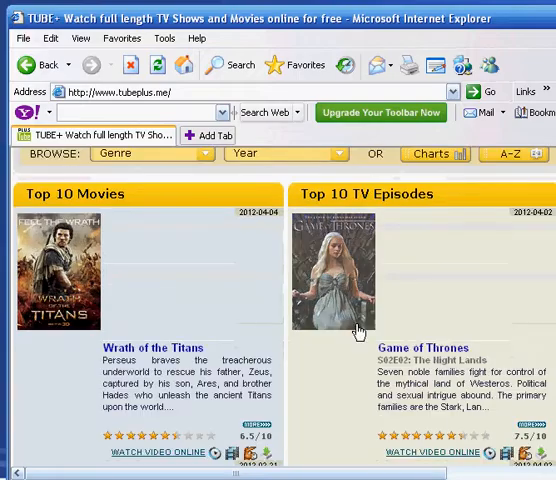
scroll(down, 3)
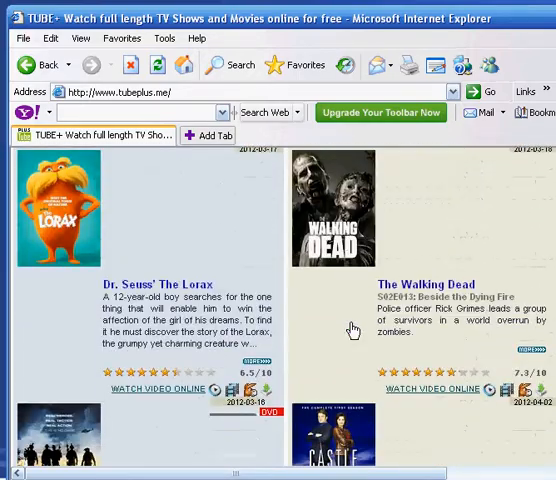
scroll(down, 3)
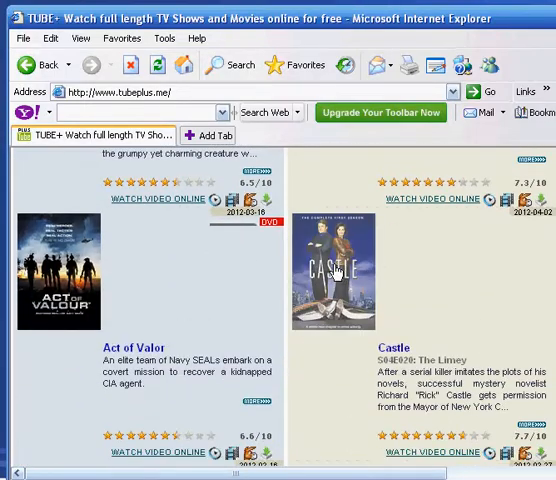
scroll(down, 3)
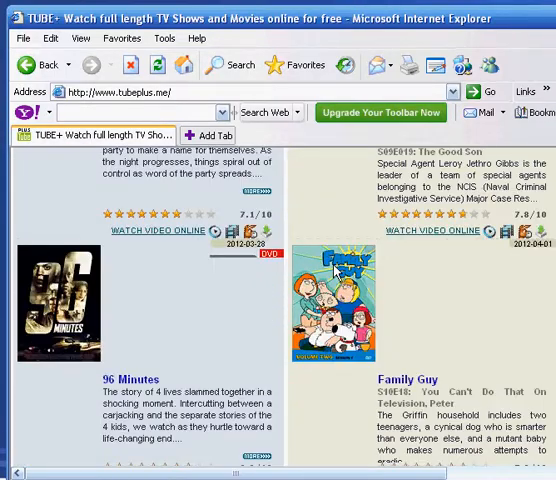
scroll(down, 3)
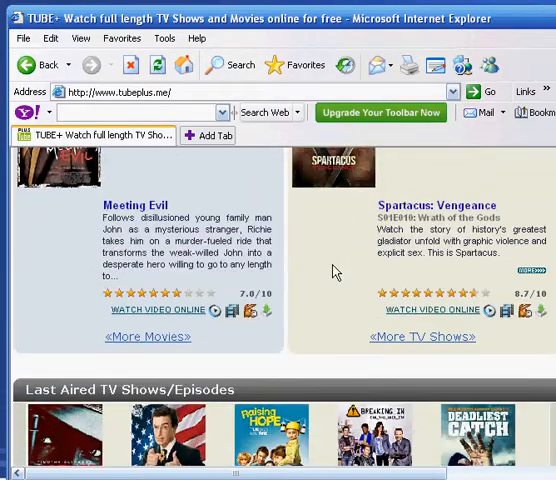
scroll(down, 3)
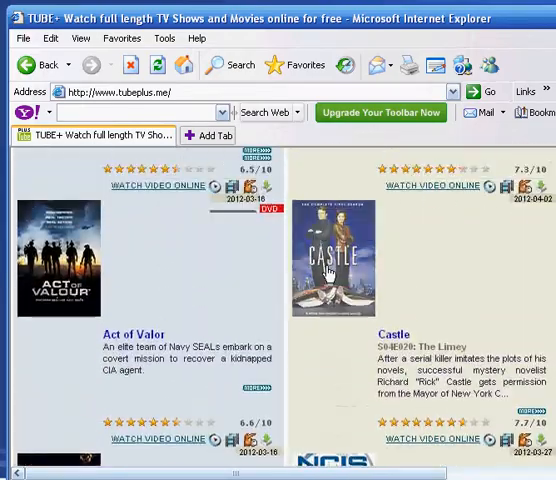